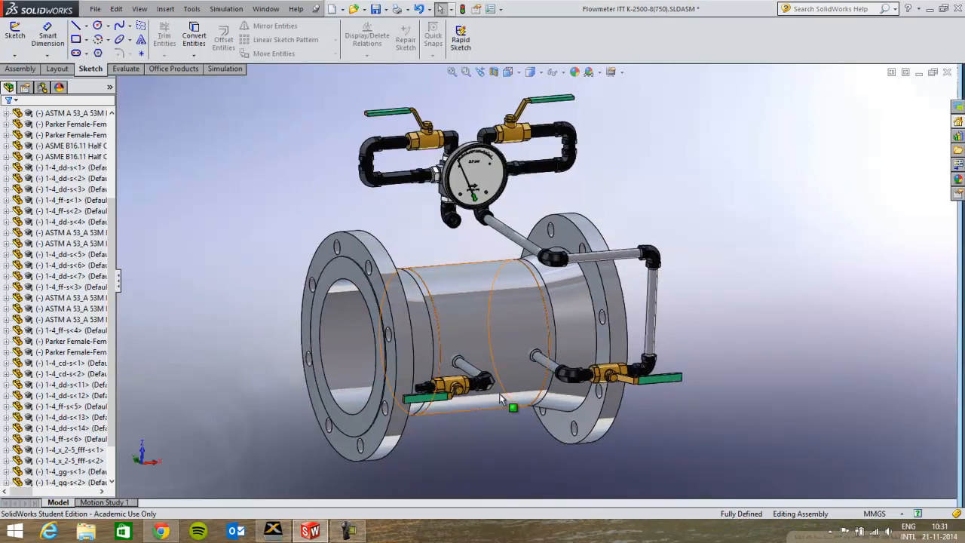
pyautogui.moveTo(518, 352)
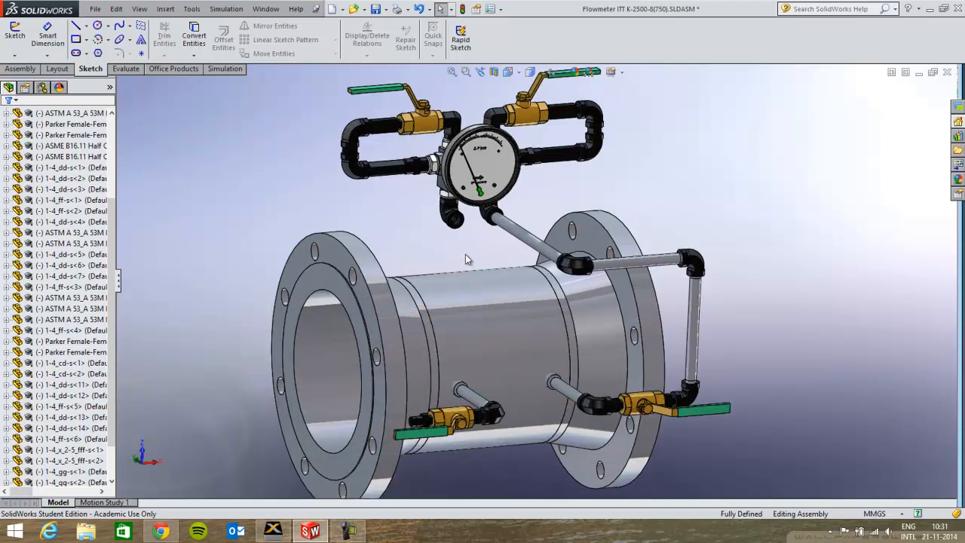
pyautogui.moveTo(466, 260)
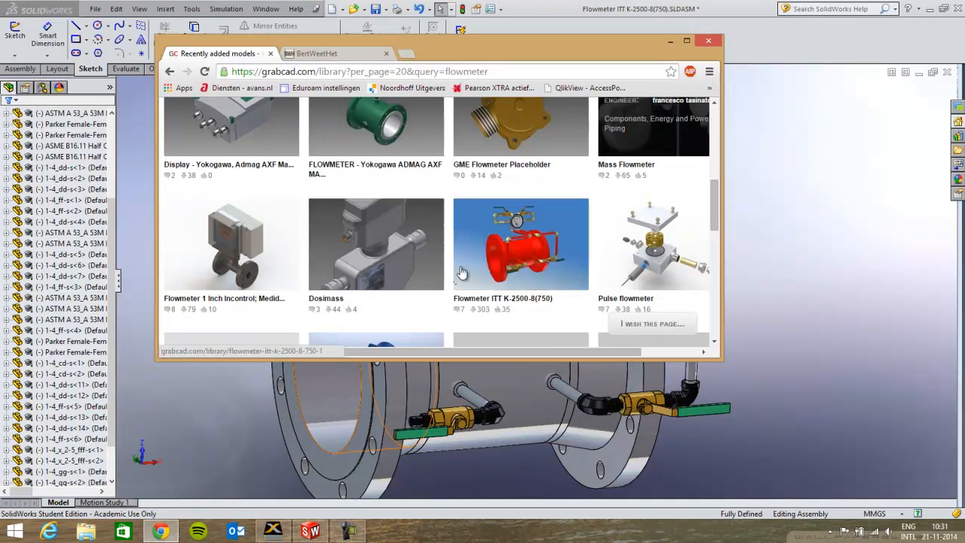
pyautogui.moveTo(520, 243)
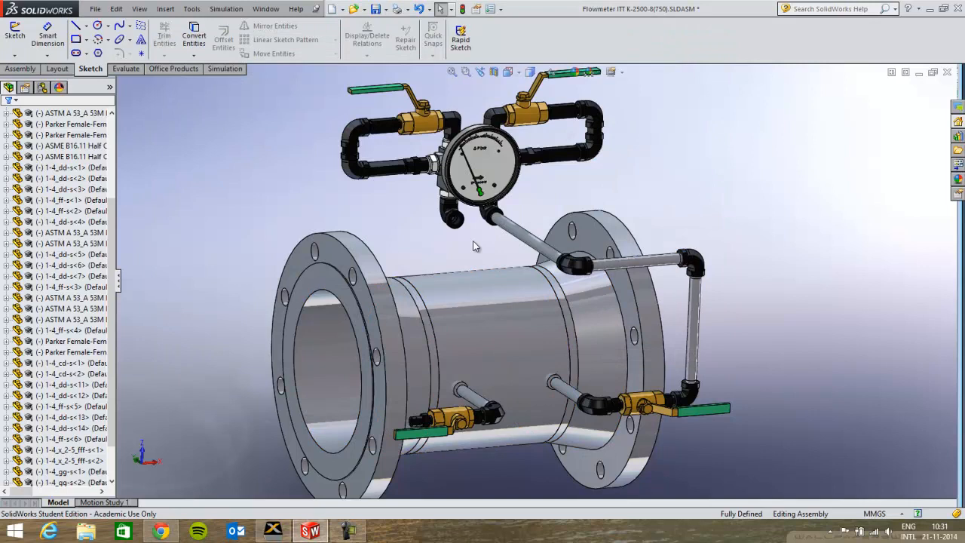
pyautogui.moveTo(477, 236)
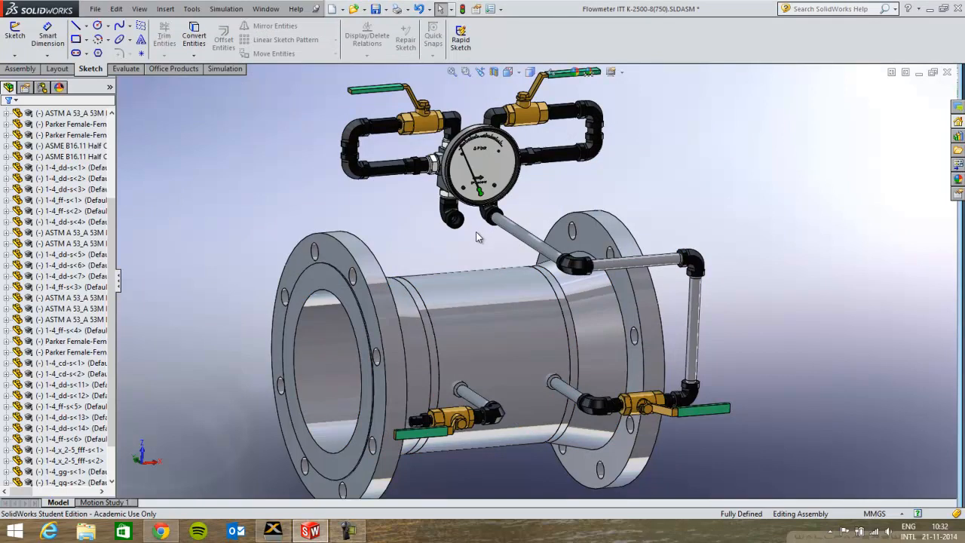
pyautogui.moveTo(575, 270)
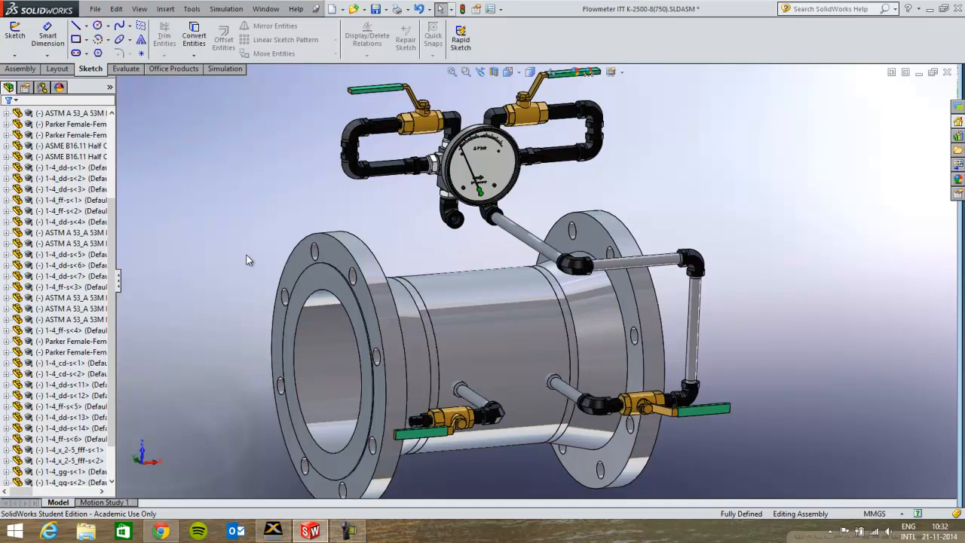
pyautogui.moveTo(166, 187)
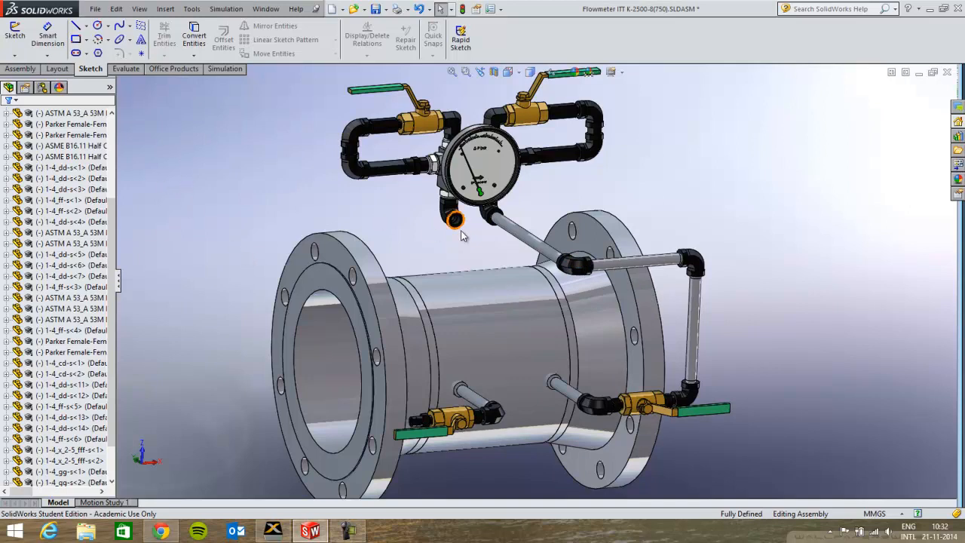
pyautogui.moveTo(460, 226)
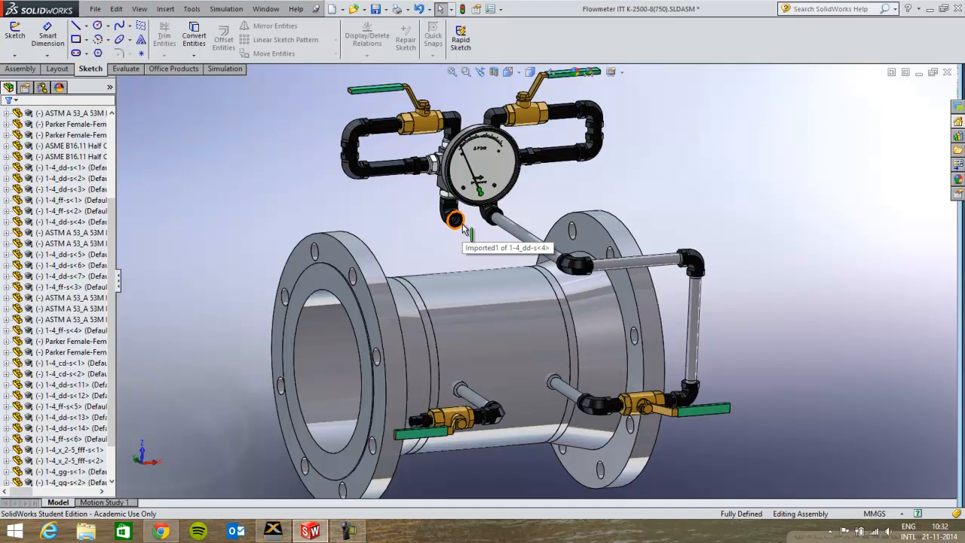
pyautogui.moveTo(186, 115)
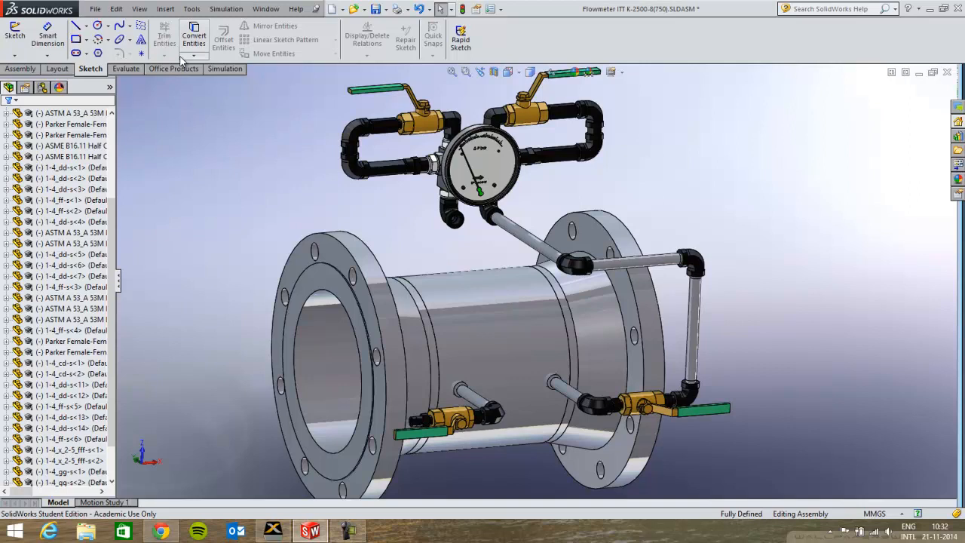
# Insert a new part into the flowmeter assembly using Insert Components > New Part
pyautogui.click(21, 69)
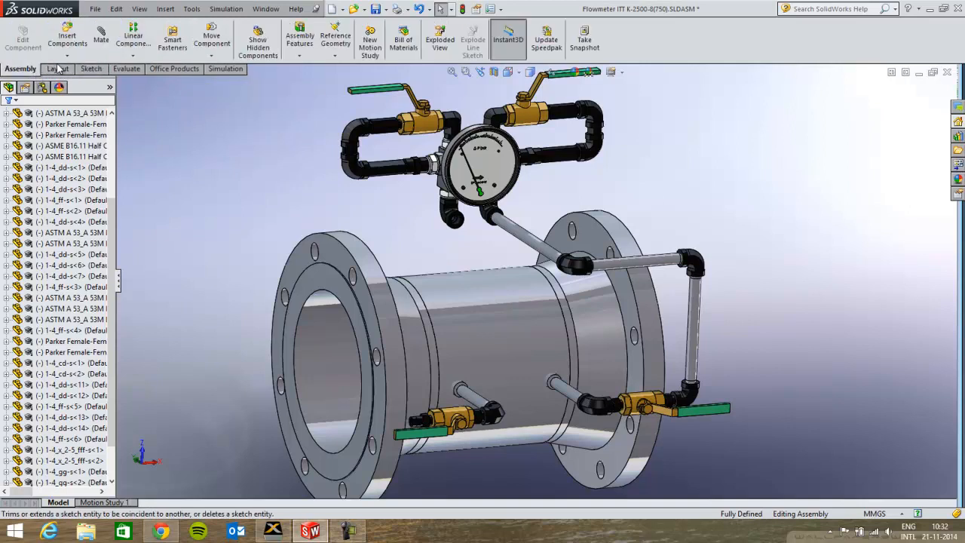
pyautogui.click(67, 34)
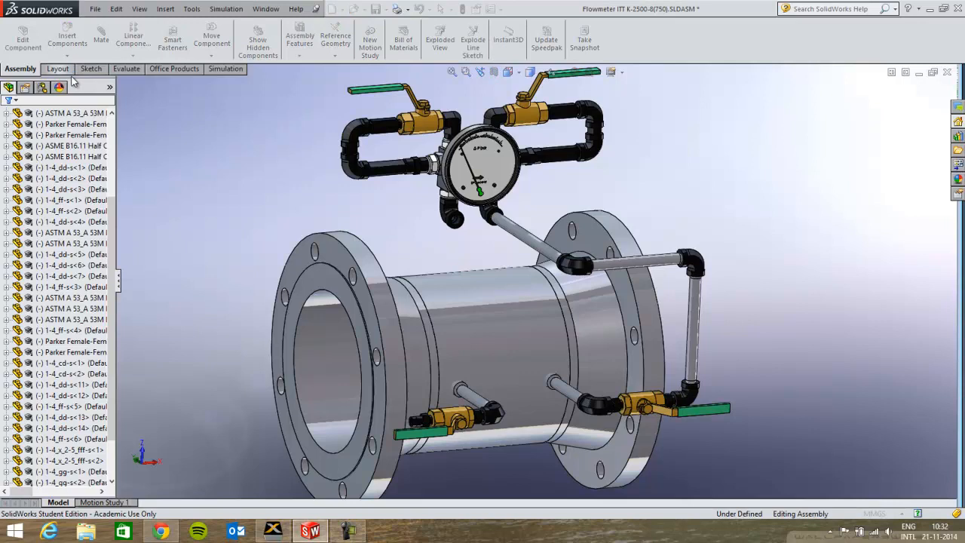
pyautogui.click(71, 112)
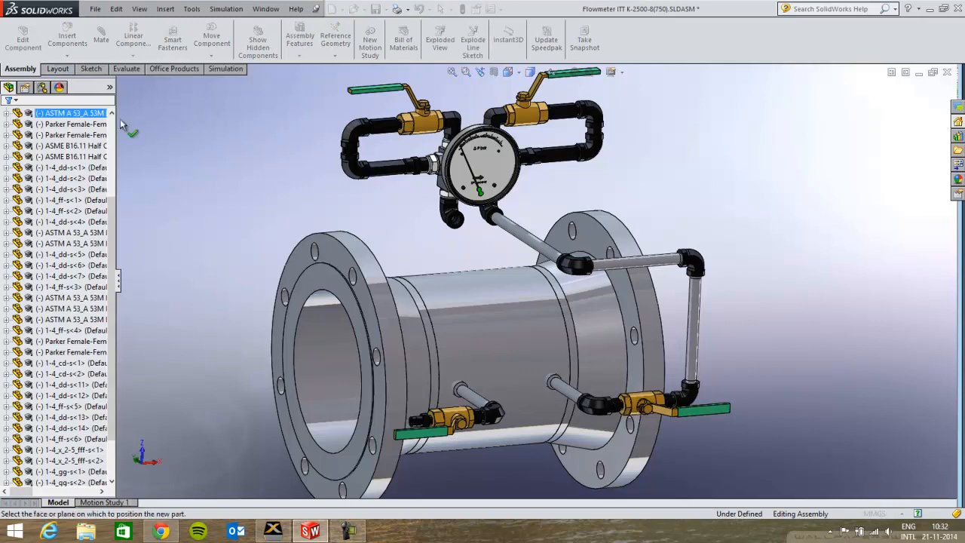
pyautogui.moveTo(464, 241)
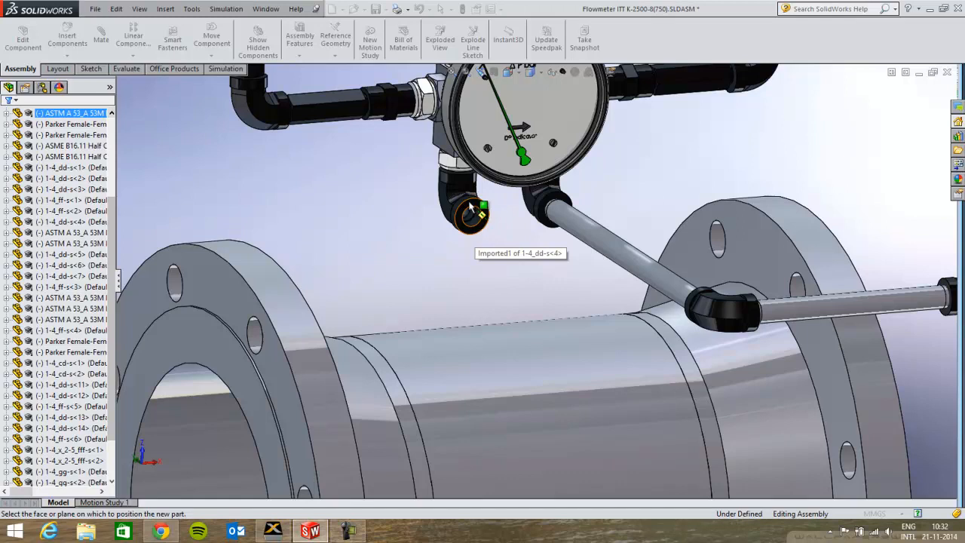
pyautogui.moveTo(478, 211)
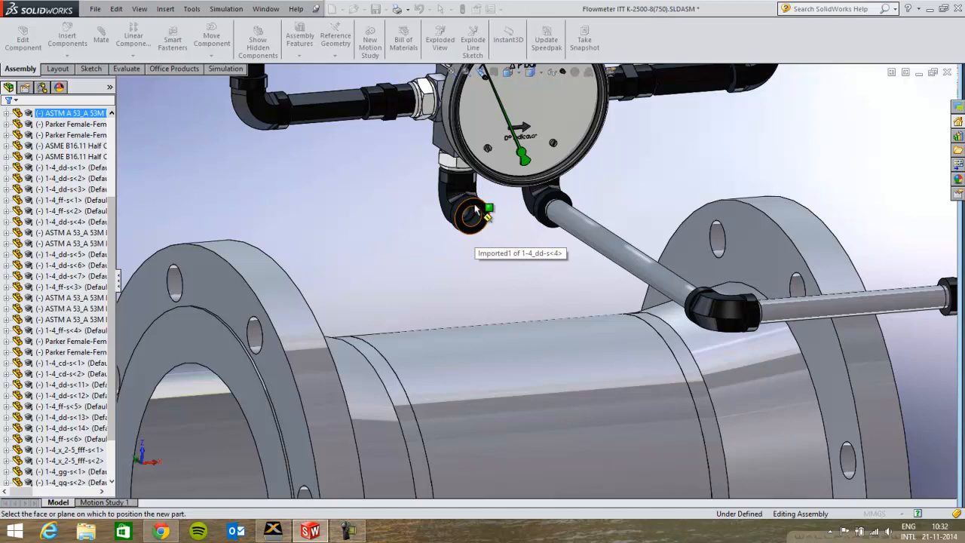
pyautogui.moveTo(494, 227)
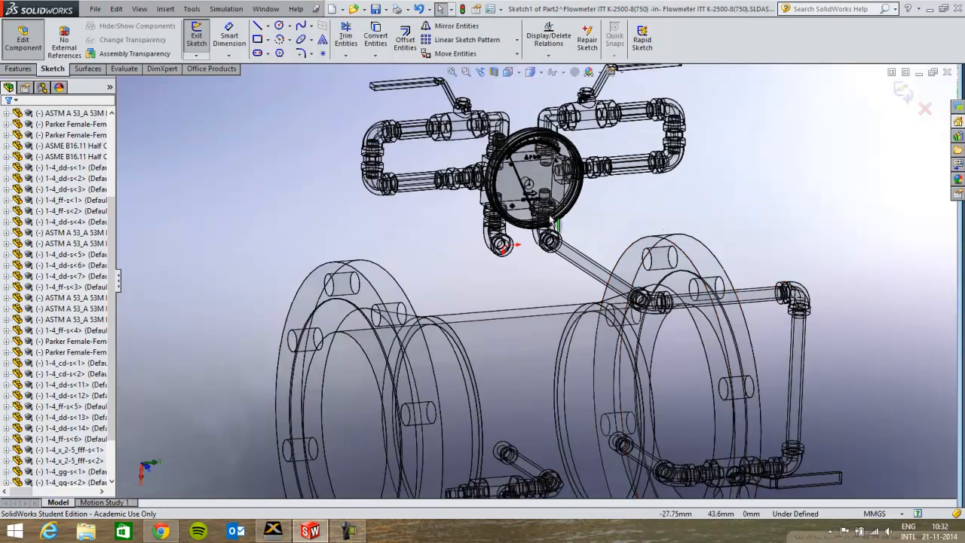
pyautogui.moveTo(846, 154)
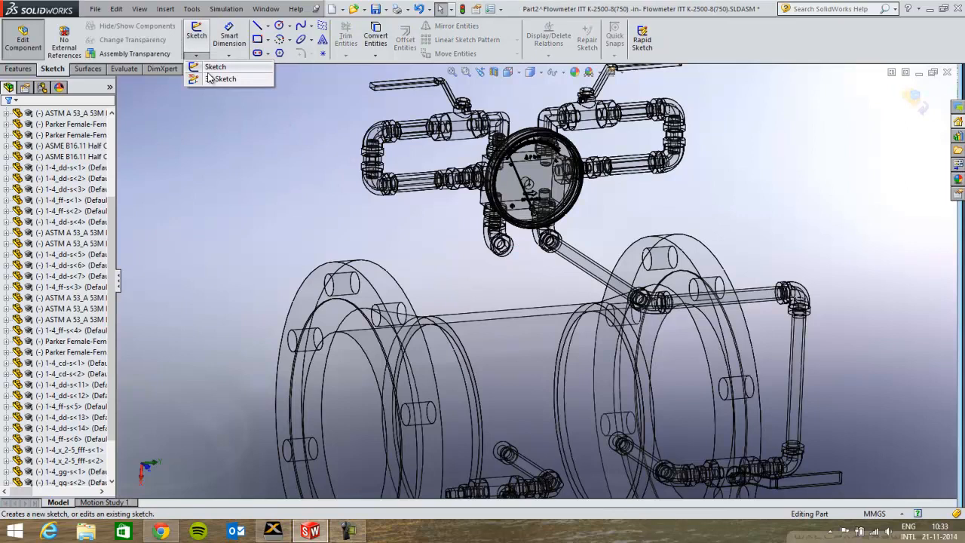
# Start a 3D sketch and draw two connected path lines from the gauge fitting past the left flange
pyautogui.click(225, 78)
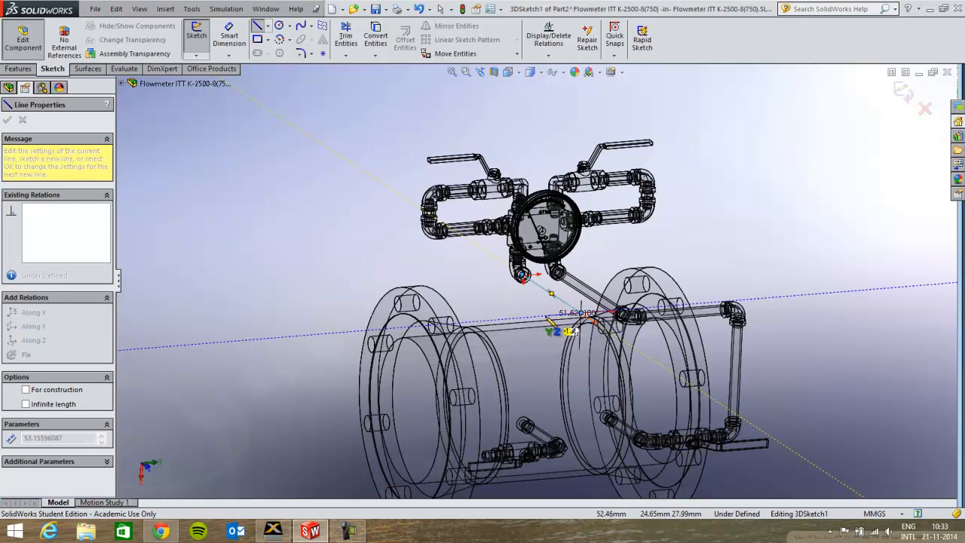
pyautogui.moveTo(551, 331); pyautogui.dragTo(433, 328)
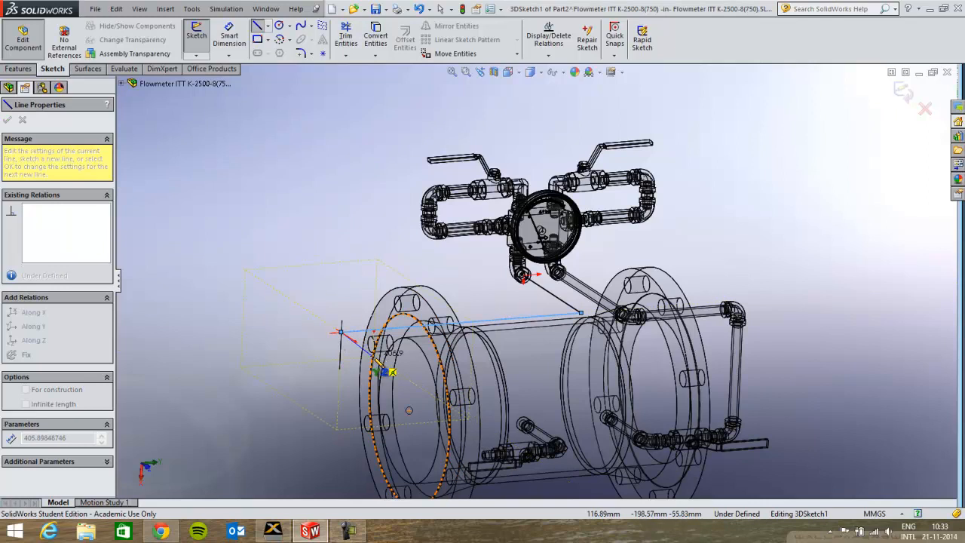
pyautogui.moveTo(392, 372); pyautogui.dragTo(343, 415)
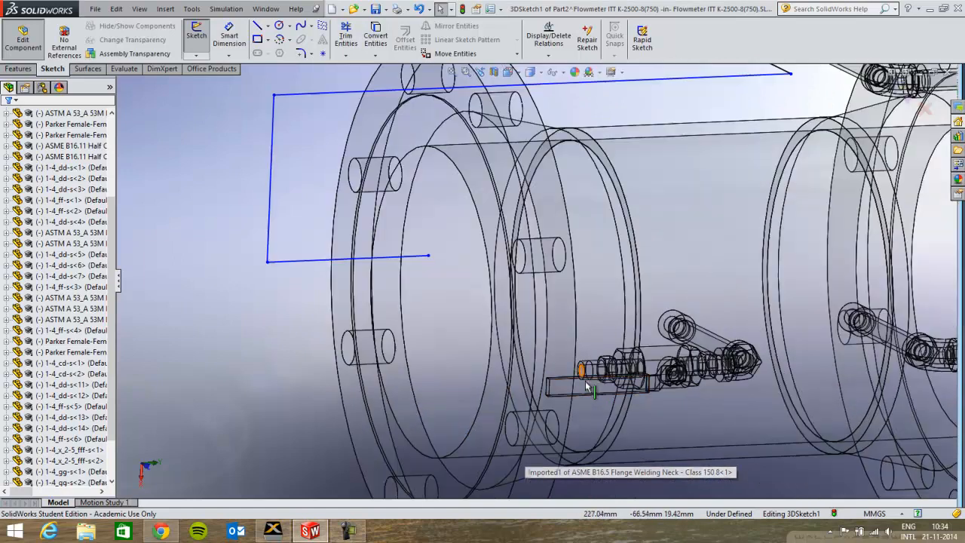
pyautogui.moveTo(588, 373)
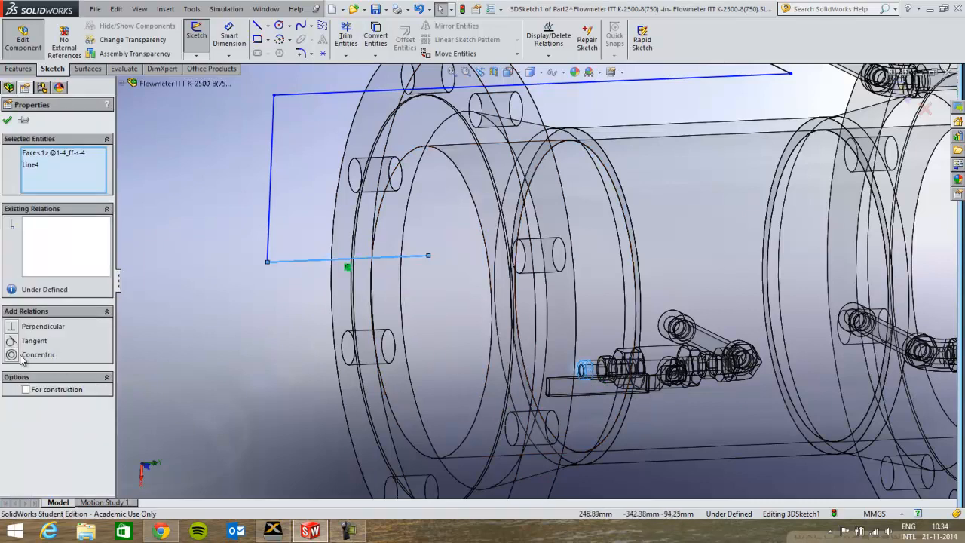
# Make the path line concentric with the small fitting and end it at the fitting's end face
pyautogui.click(39, 355)
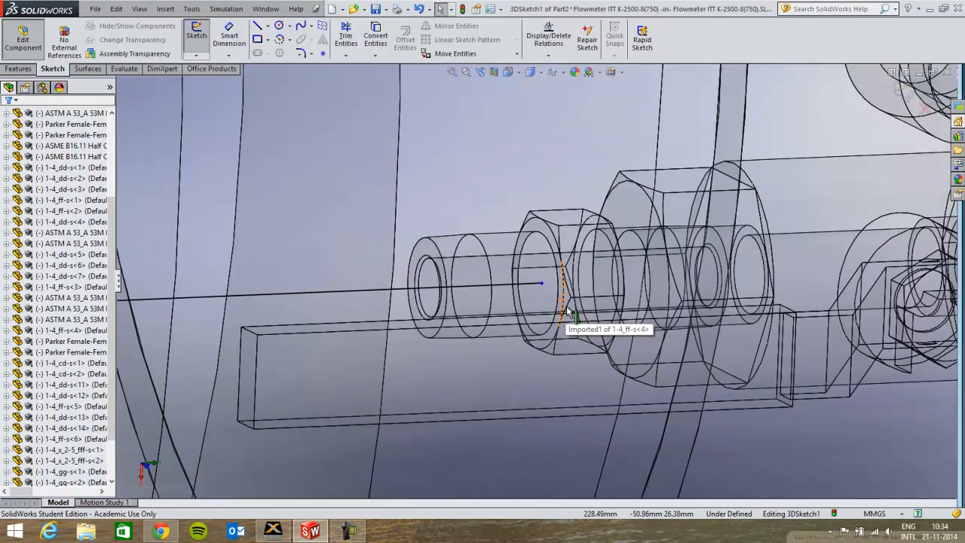
pyautogui.click(562, 309)
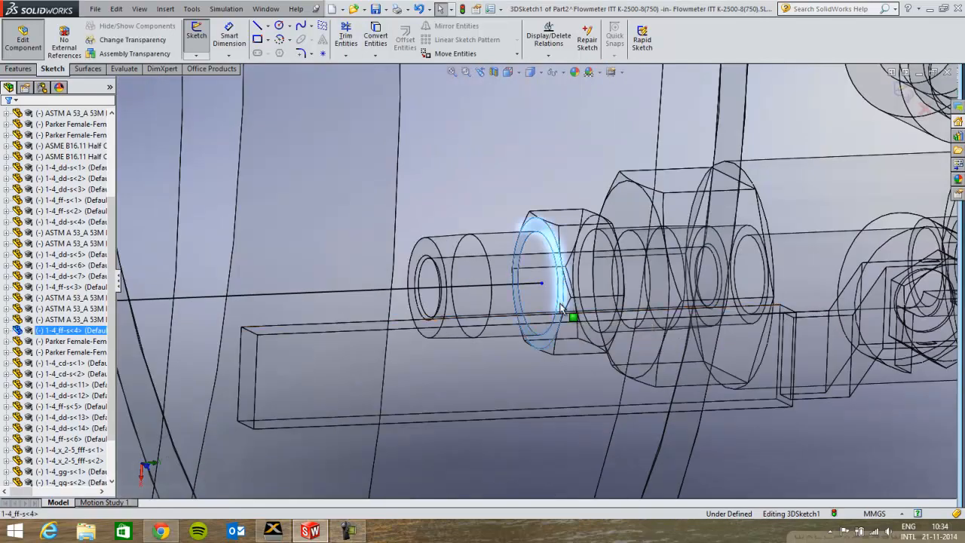
pyautogui.click(573, 317)
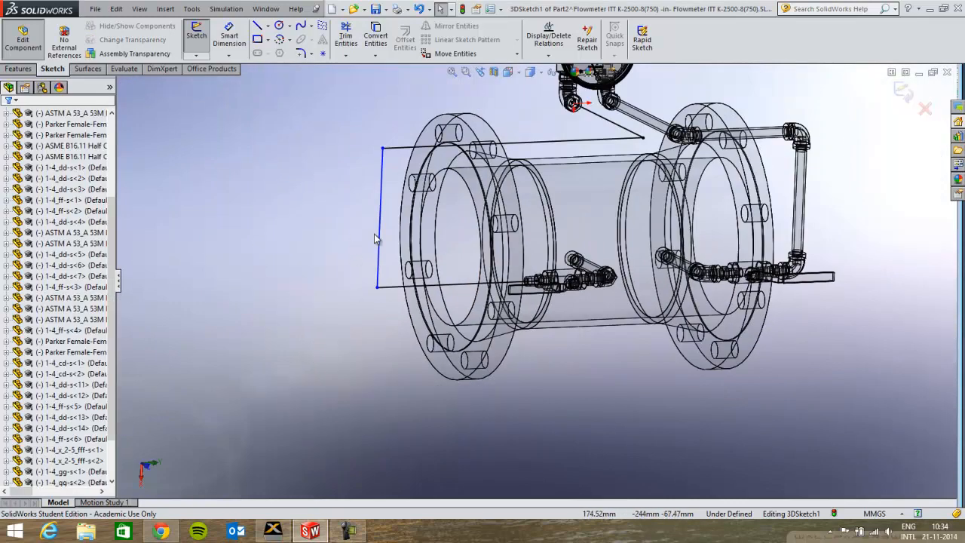
# Fillet three bends of the 3D sketch path with 30 mm sketch fillets
pyautogui.click(475, 219)
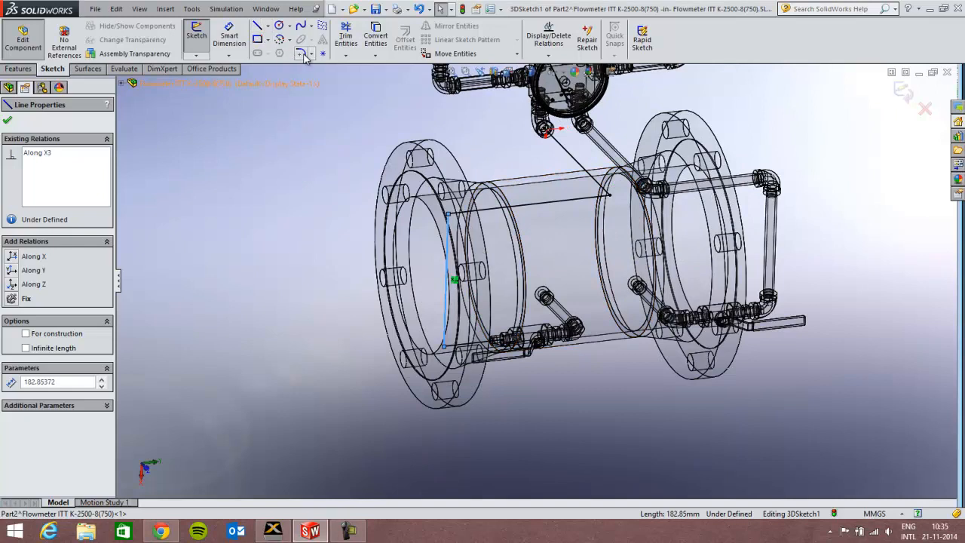
pyautogui.click(300, 53)
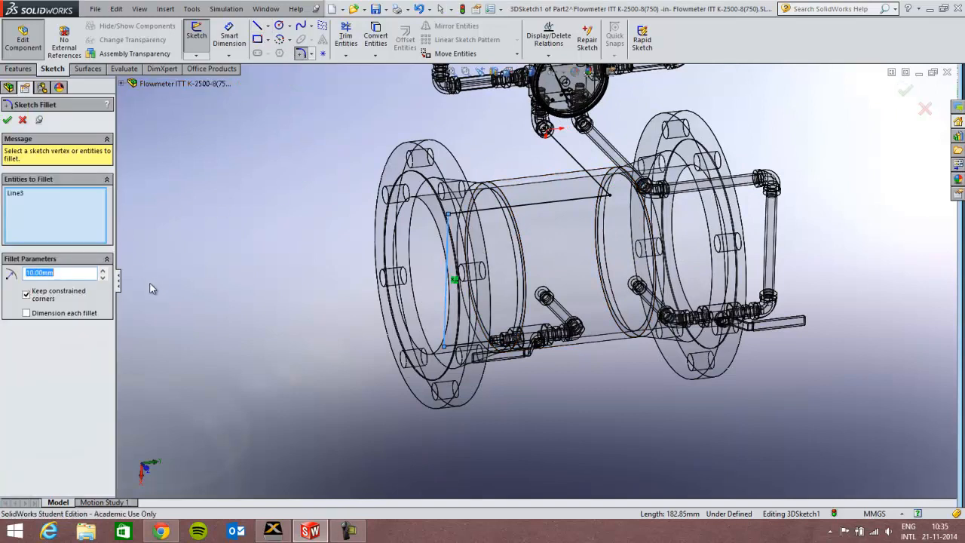
pyautogui.moveTo(218, 289)
pyautogui.write('30')
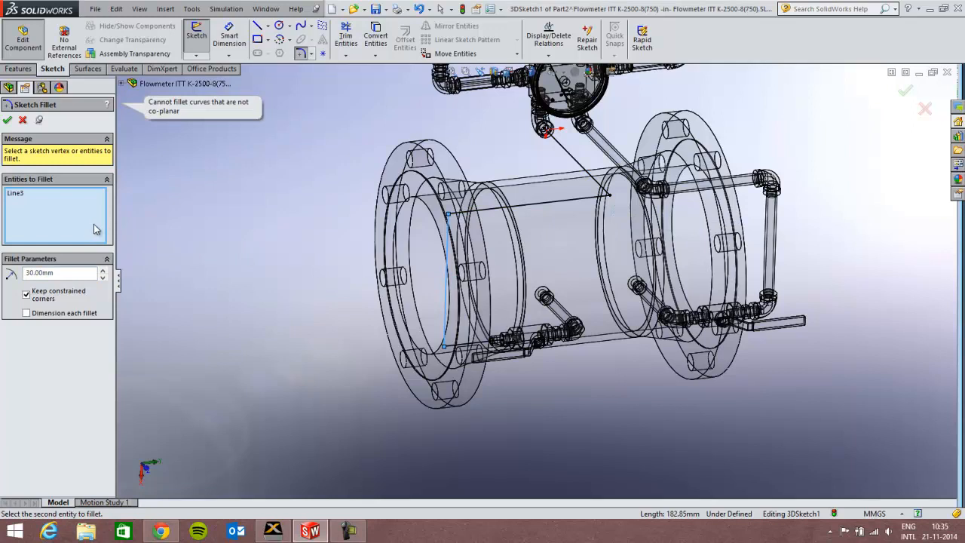
pyautogui.click(596, 194)
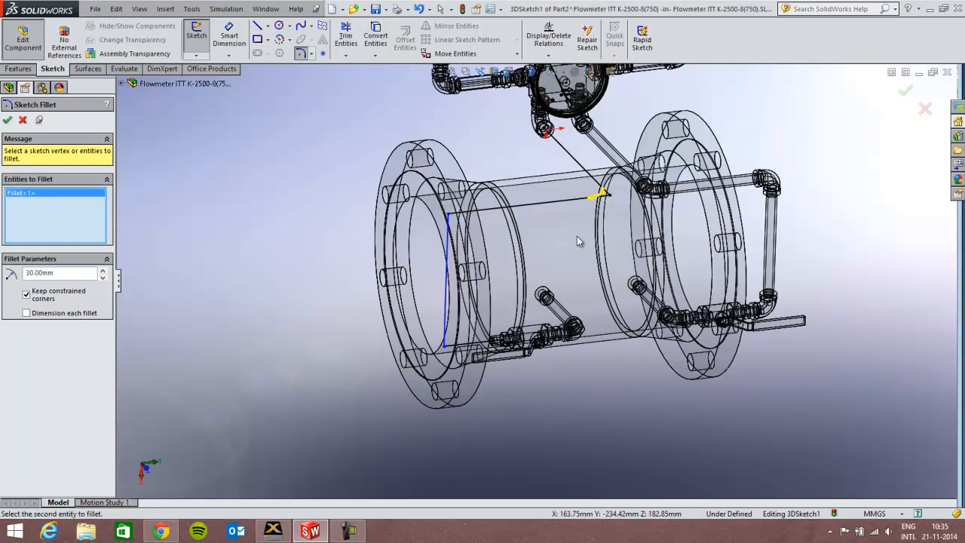
pyautogui.click(448, 349)
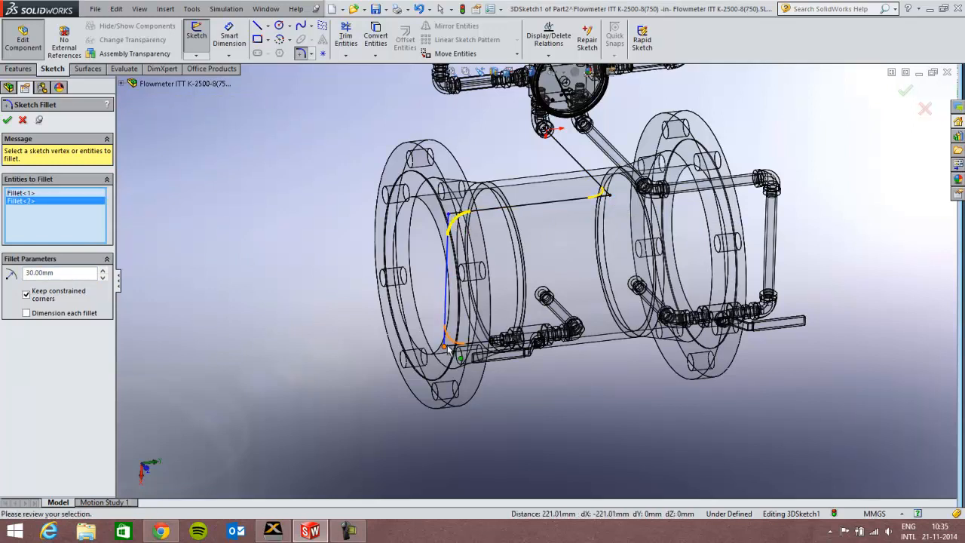
pyautogui.click(456, 349)
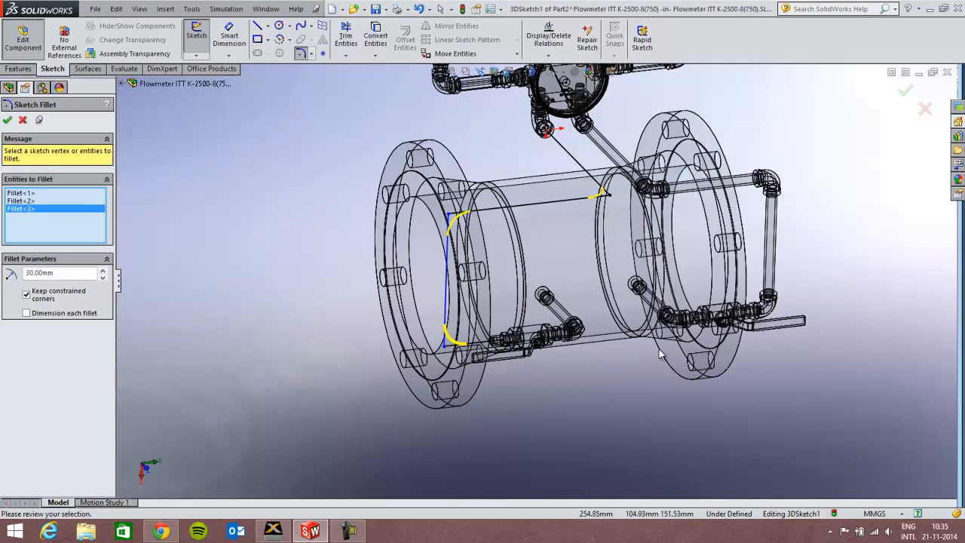
pyautogui.moveTo(273, 239)
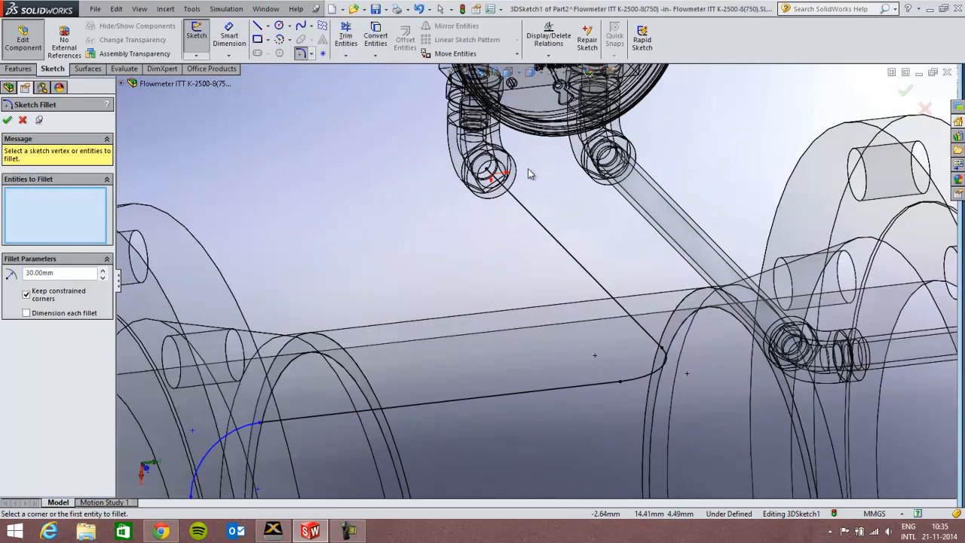
pyautogui.moveTo(854, 95)
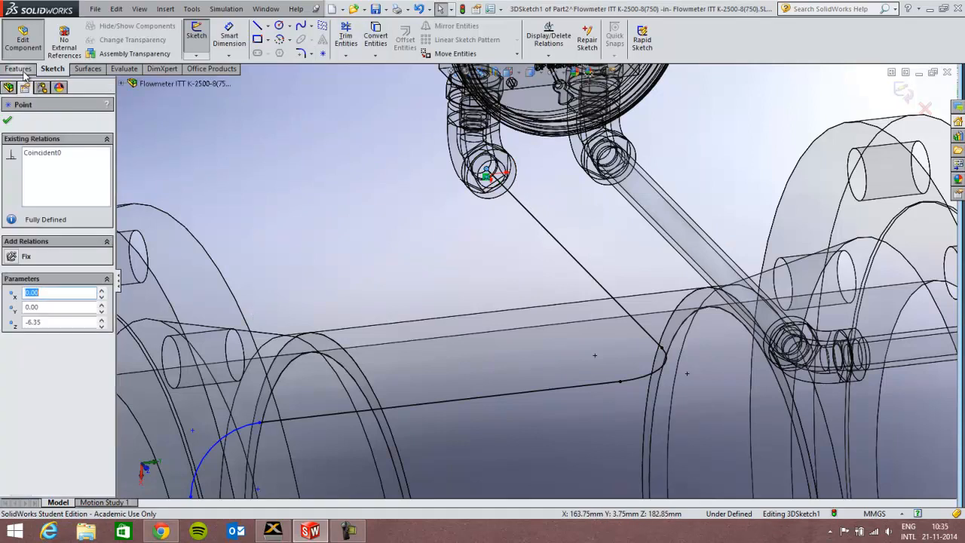
# Create Plane1 at the path's start point, perpendicular to its first line
pyautogui.click(18, 68)
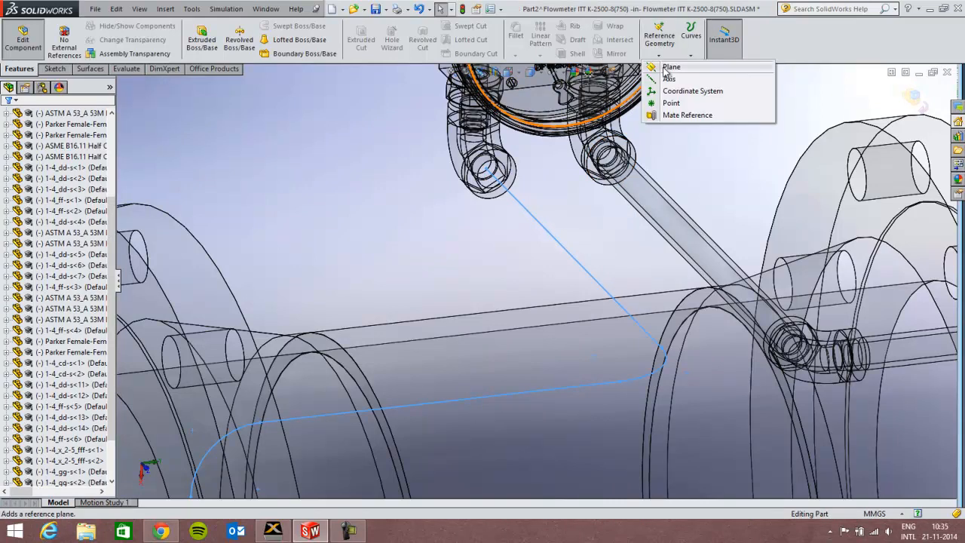
pyautogui.click(671, 67)
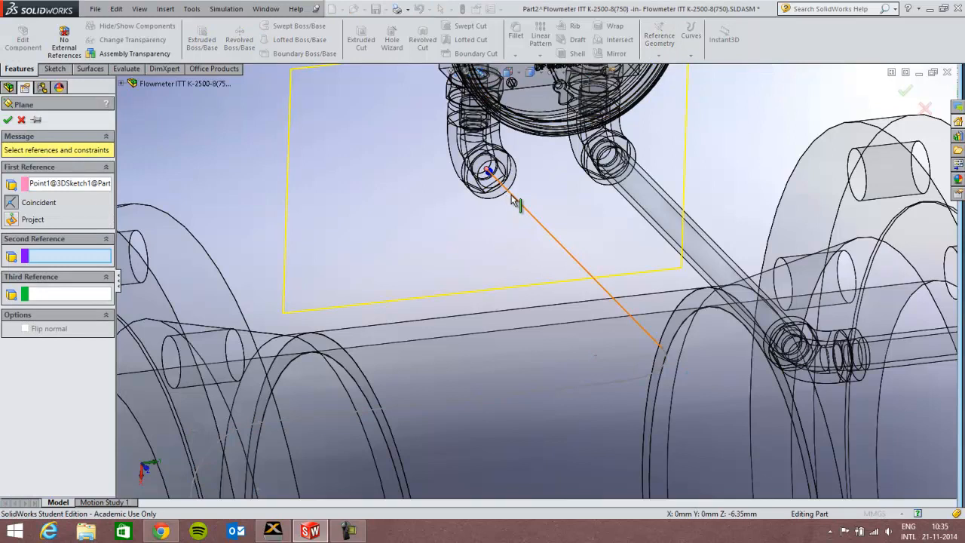
pyautogui.click(6, 120)
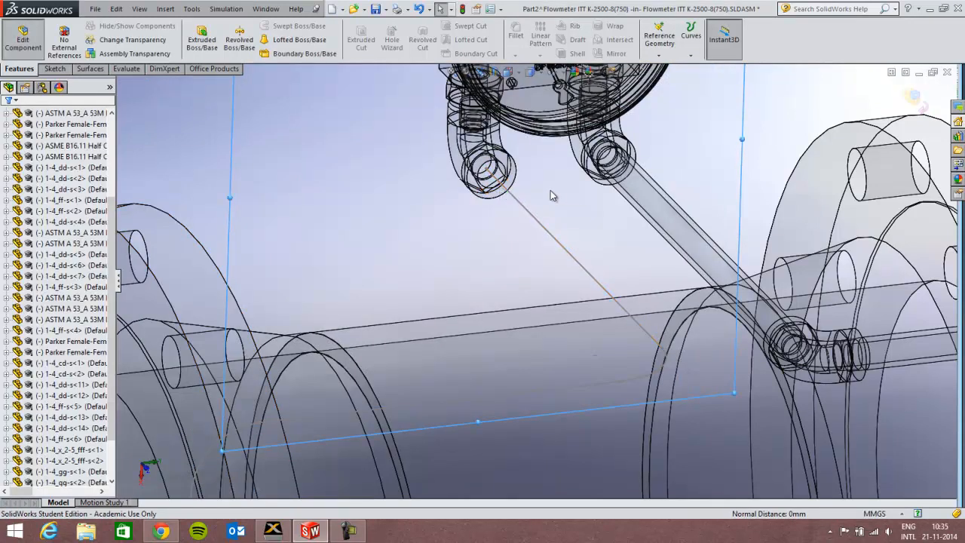
pyautogui.moveTo(550, 196); pyautogui.dragTo(520, 230)
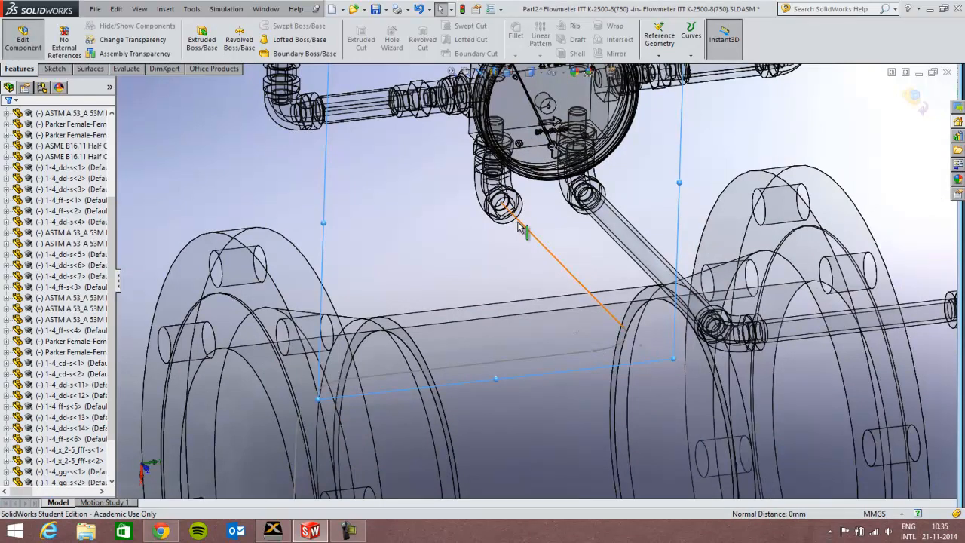
pyautogui.click(52, 68)
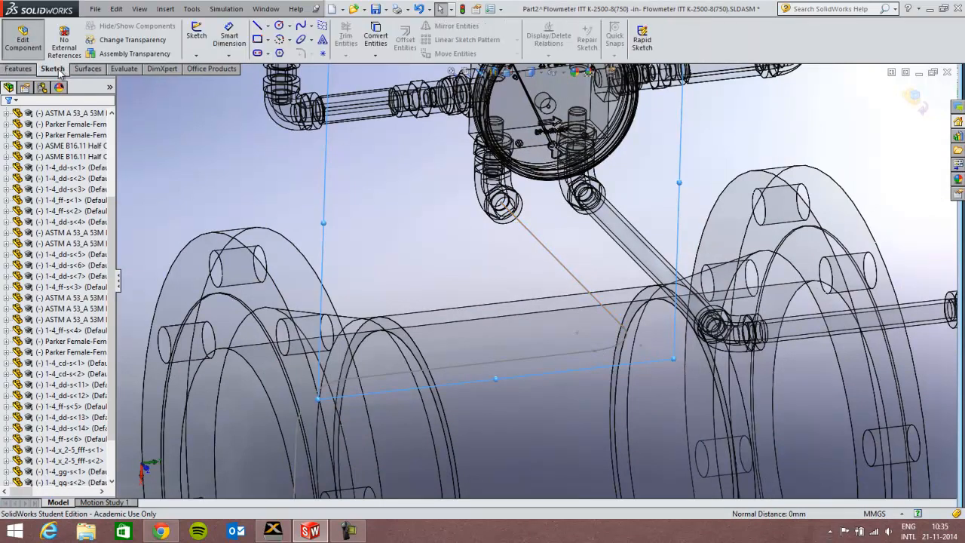
pyautogui.moveTo(196, 35)
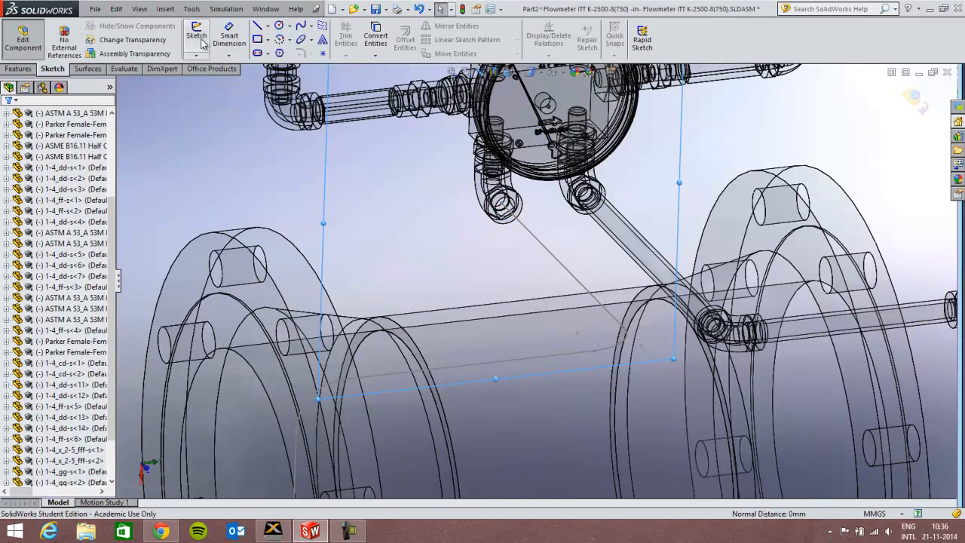
# Sketch on Plane1 by converting the gauge port's 12.49 mm circular edge, then exit
pyautogui.click(196, 36)
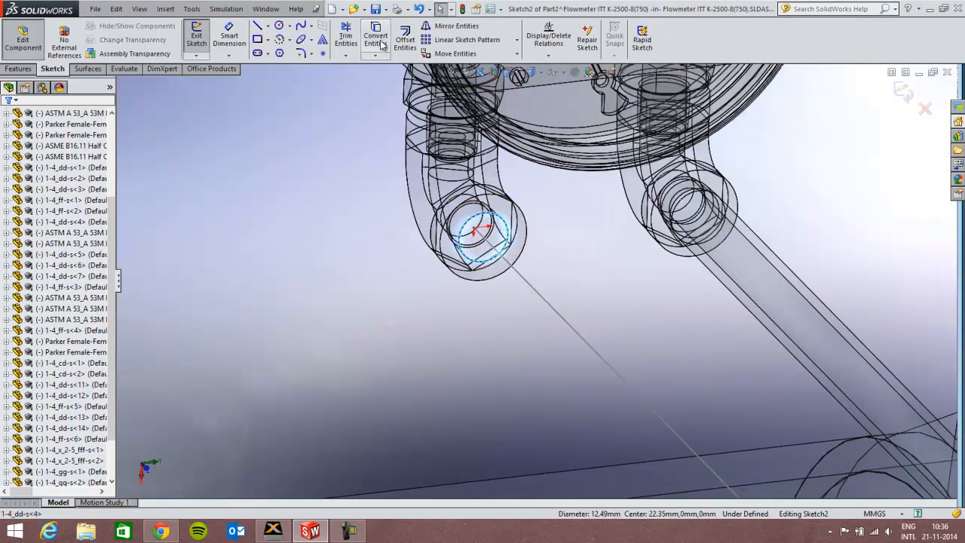
pyautogui.click(375, 40)
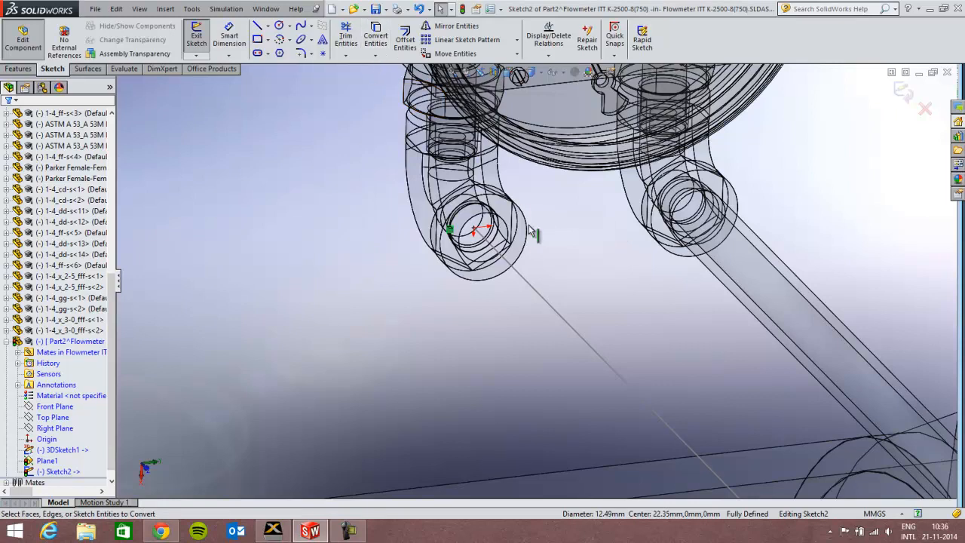
pyautogui.moveTo(498, 238)
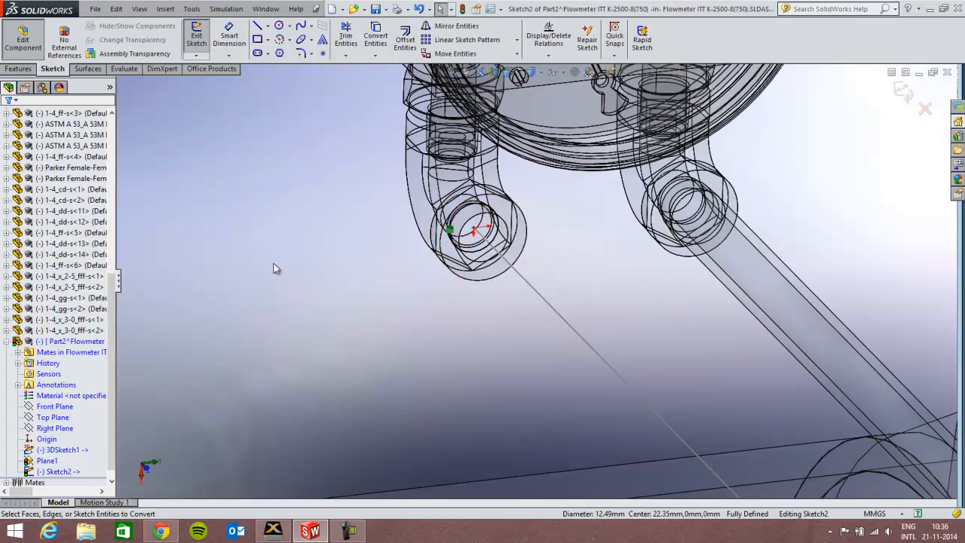
pyautogui.moveTo(608, 332)
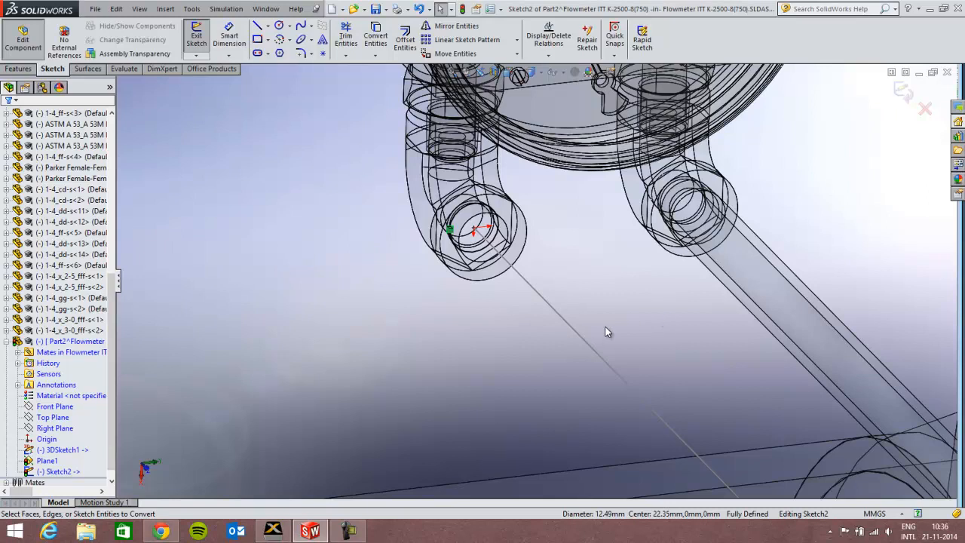
pyautogui.moveTo(573, 321)
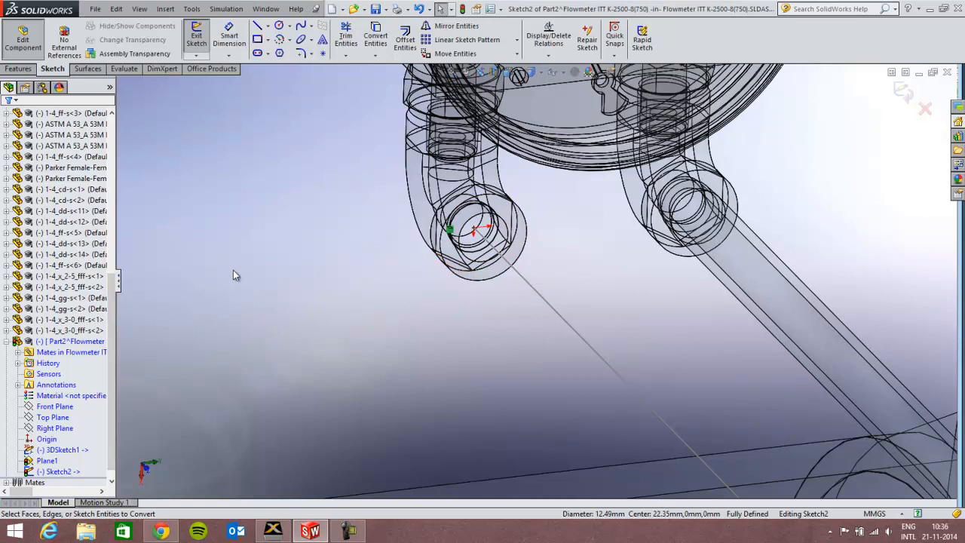
pyautogui.moveTo(250, 226)
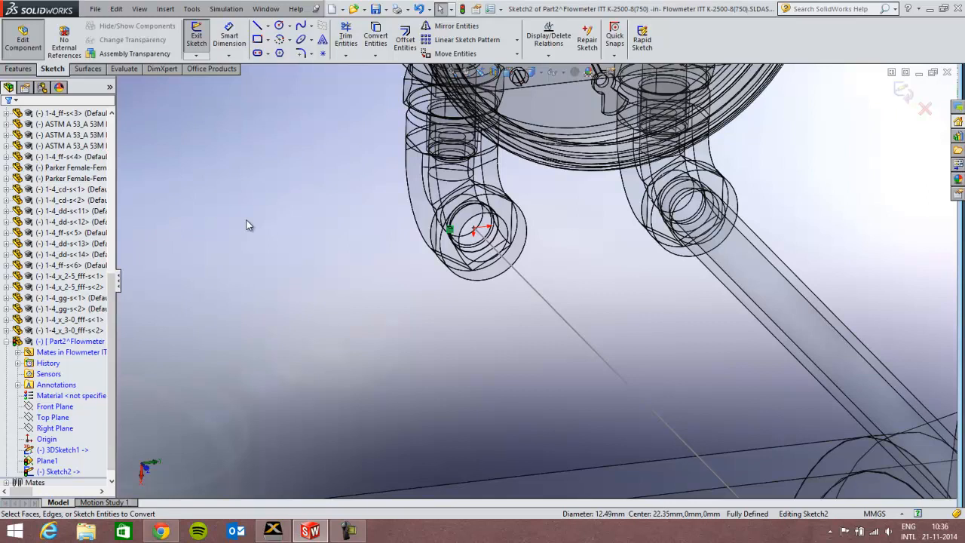
pyautogui.moveTo(365, 232)
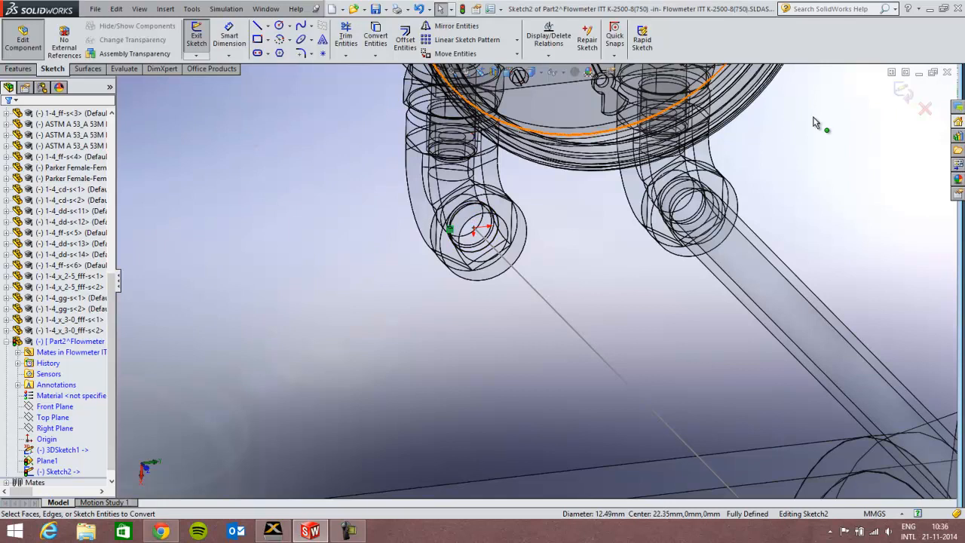
pyautogui.click(196, 38)
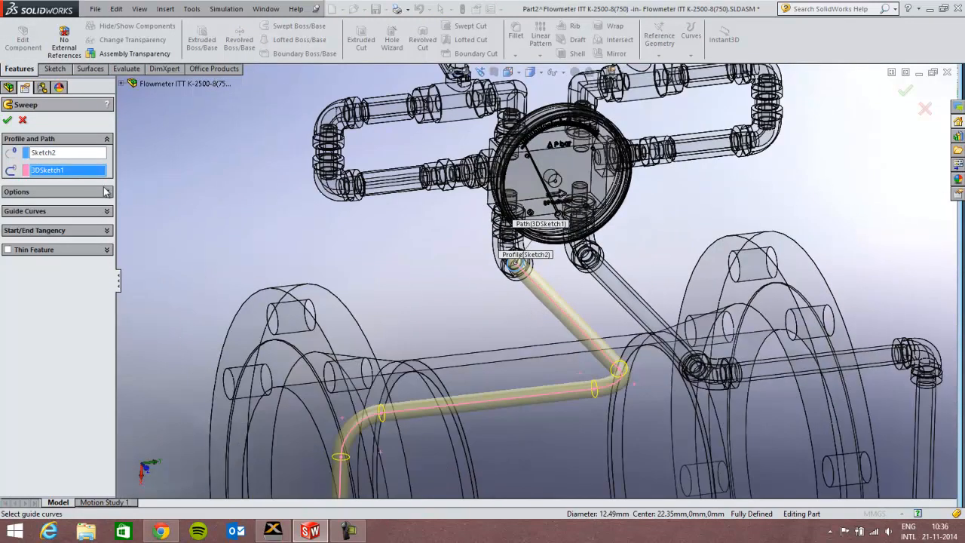
# Sweep Sketch2 along 3DSketch1 as a one-direction 2.00 mm thin feature
pyautogui.click(57, 192)
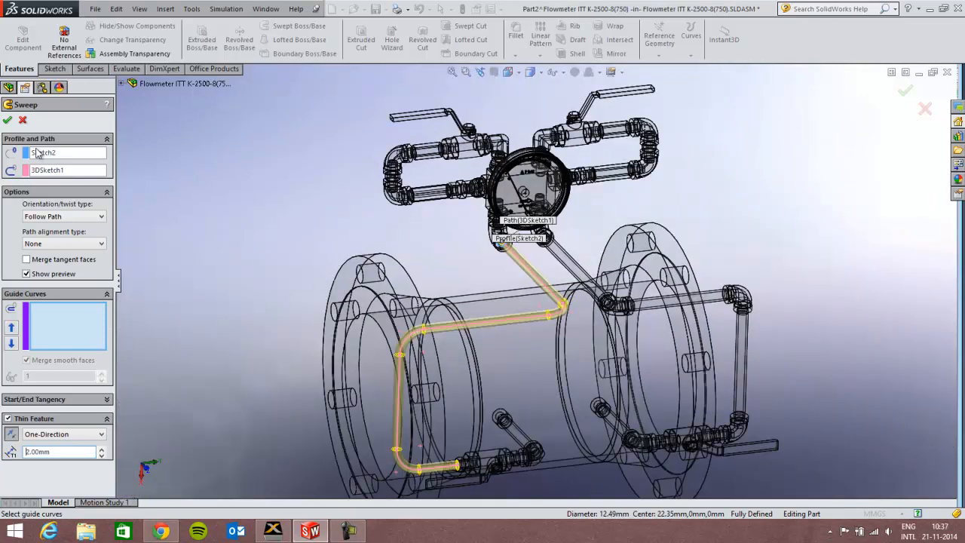
pyautogui.click(7, 120)
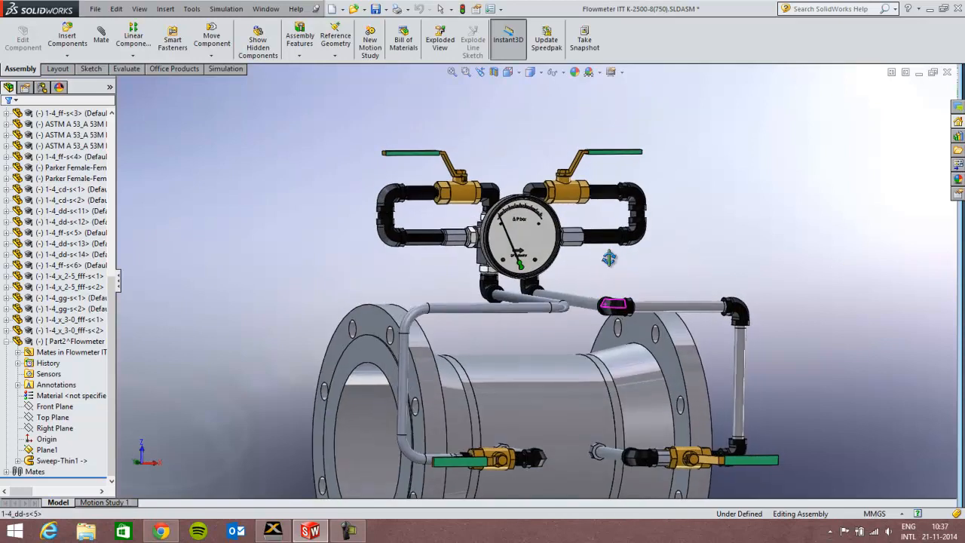
pyautogui.moveTo(609, 258); pyautogui.dragTo(603, 366)
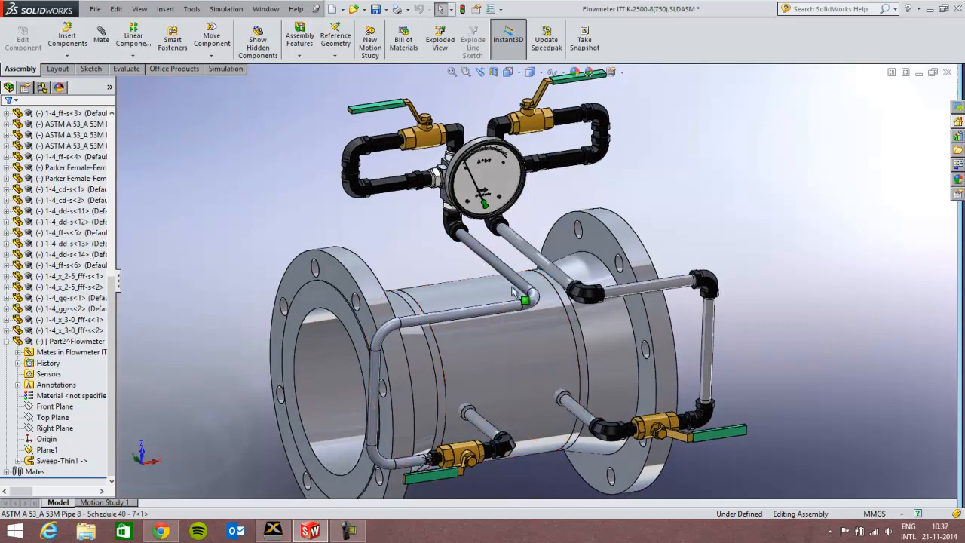
pyautogui.click(603, 336)
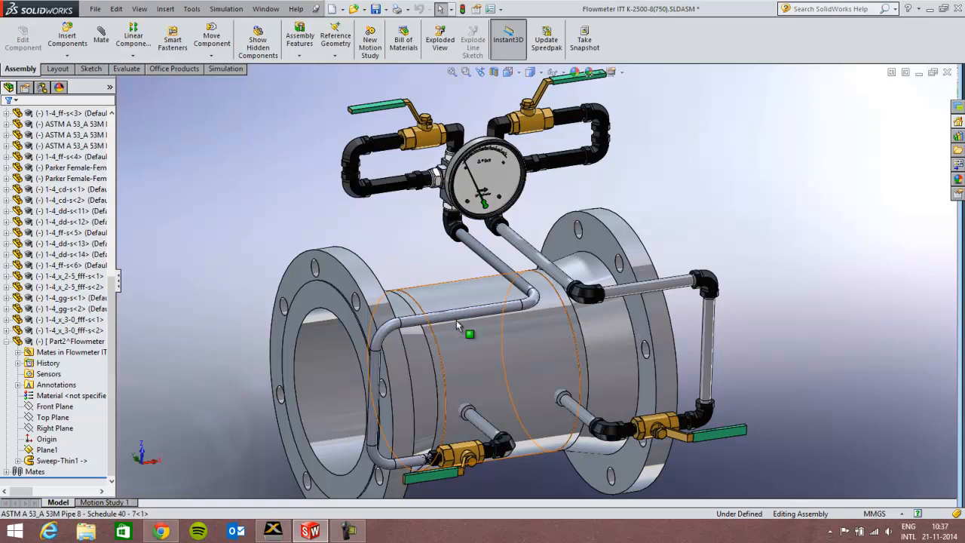
pyautogui.moveTo(468, 333)
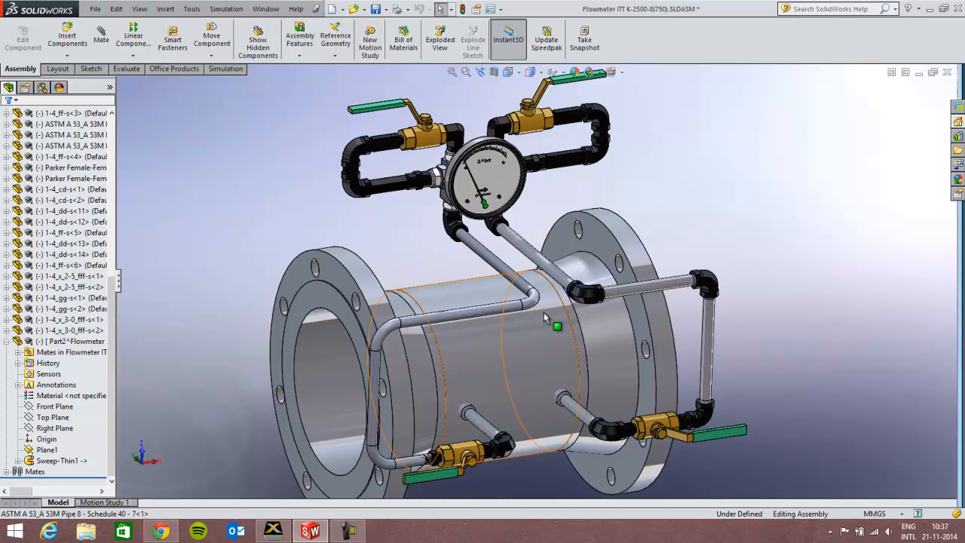
pyautogui.click(774, 234)
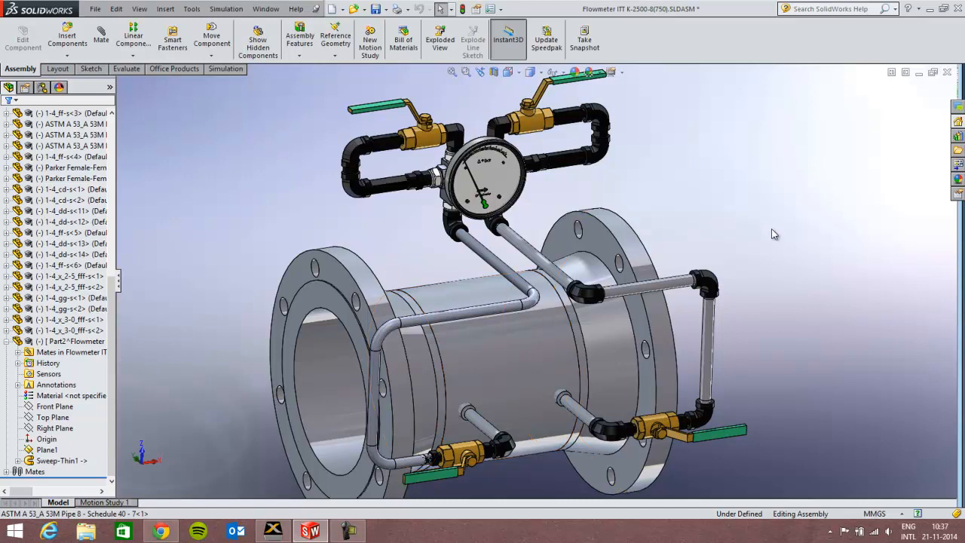
pyautogui.moveTo(550, 270)
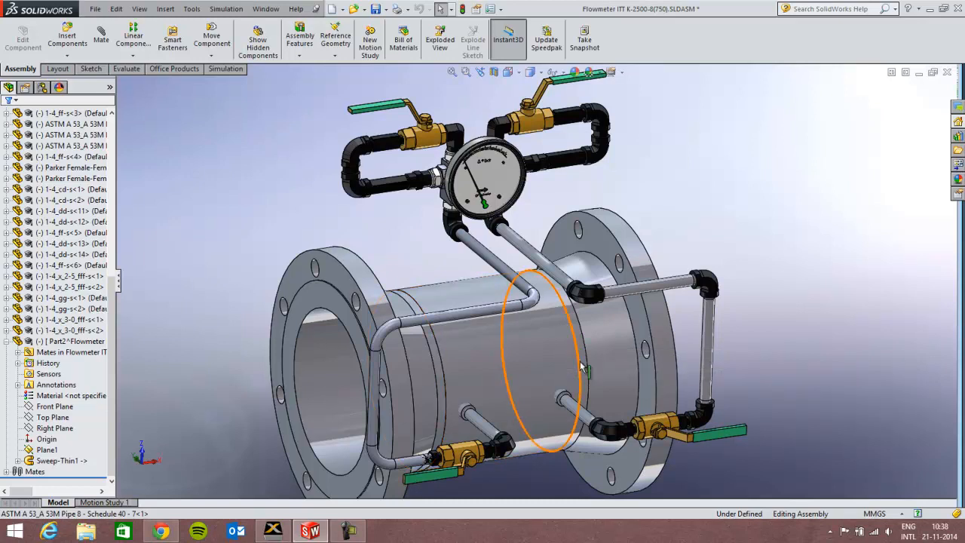
pyautogui.moveTo(584, 369)
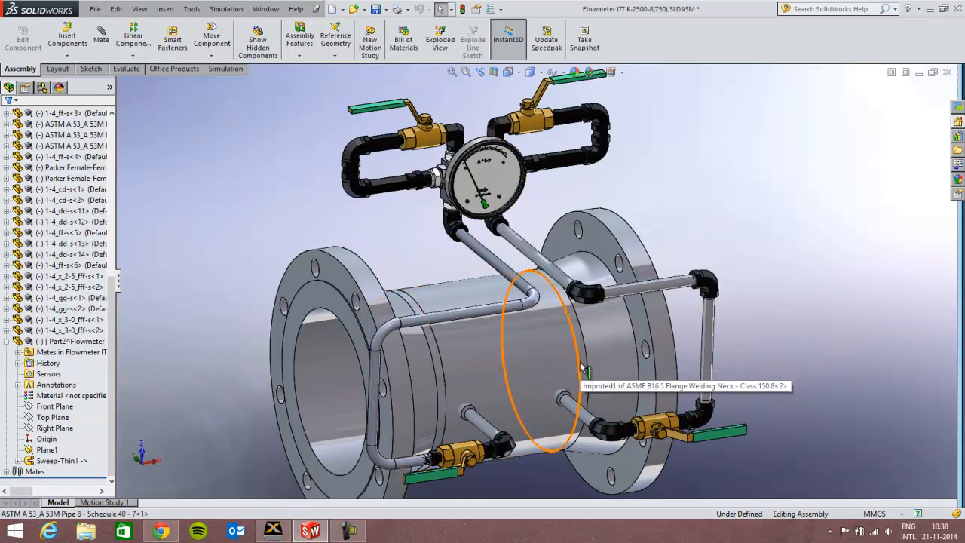